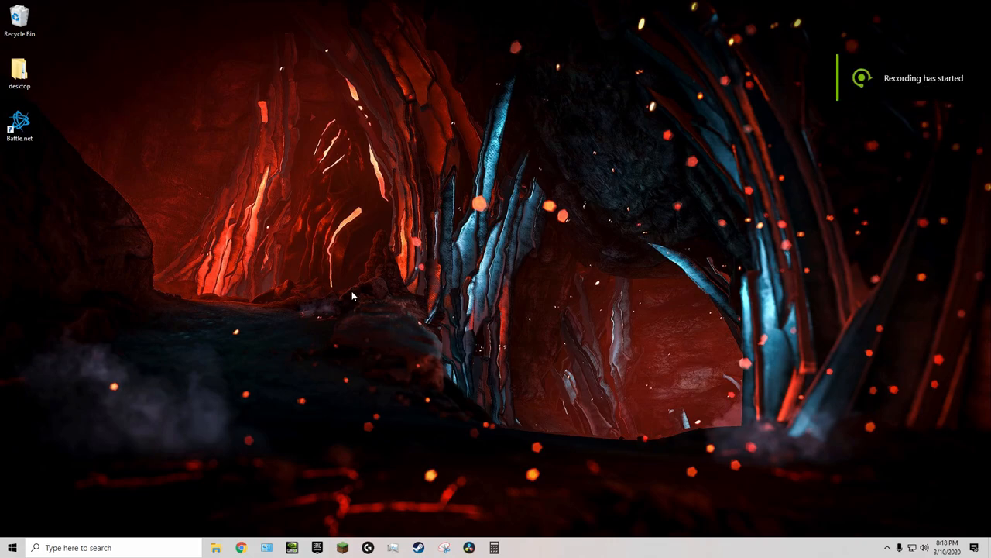
pyautogui.moveTo(387, 313)
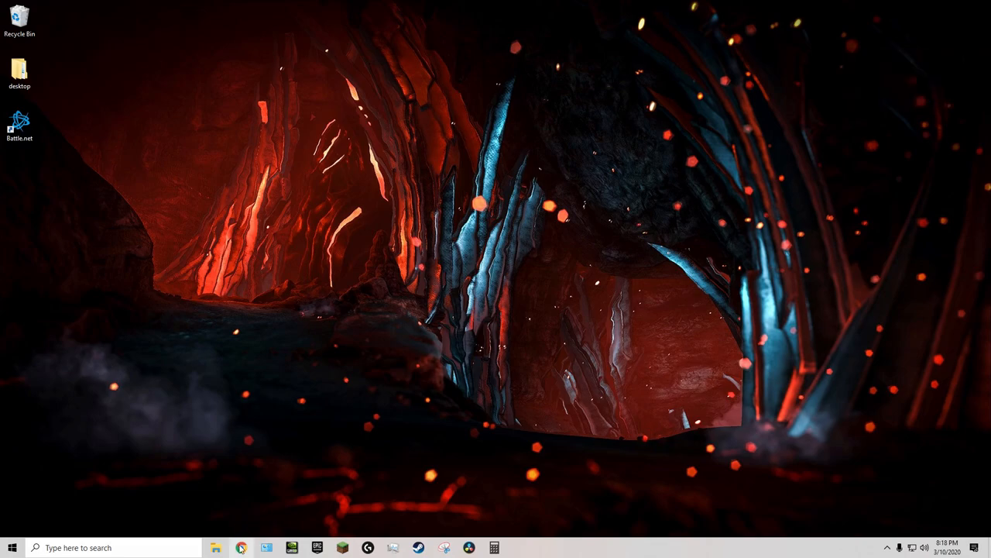
# Search Google for 'battlenet download' and open the Blizzard Battle.net Desktop App result
pyautogui.click(243, 547)
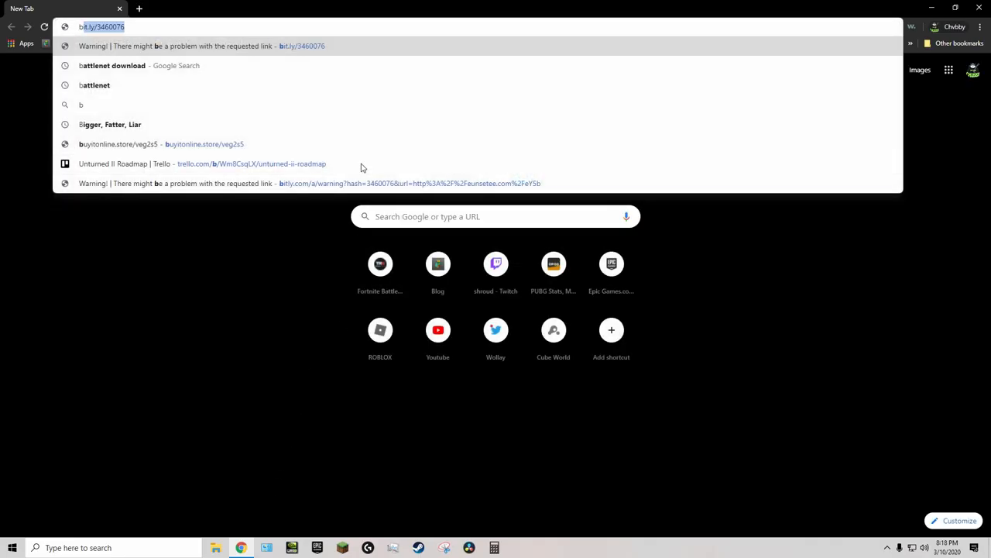
pyautogui.write('battlenet')
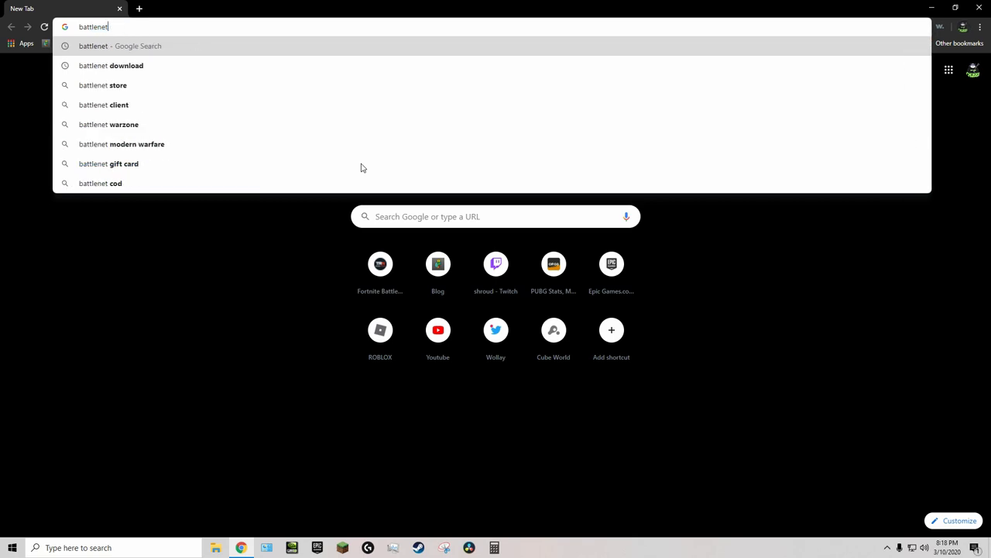
pyautogui.write('download&oq=battlenet+download&aqs=chrome.0.69i59j0l7.4589j0j7&sourceid=chrome&ie=UTF-8')
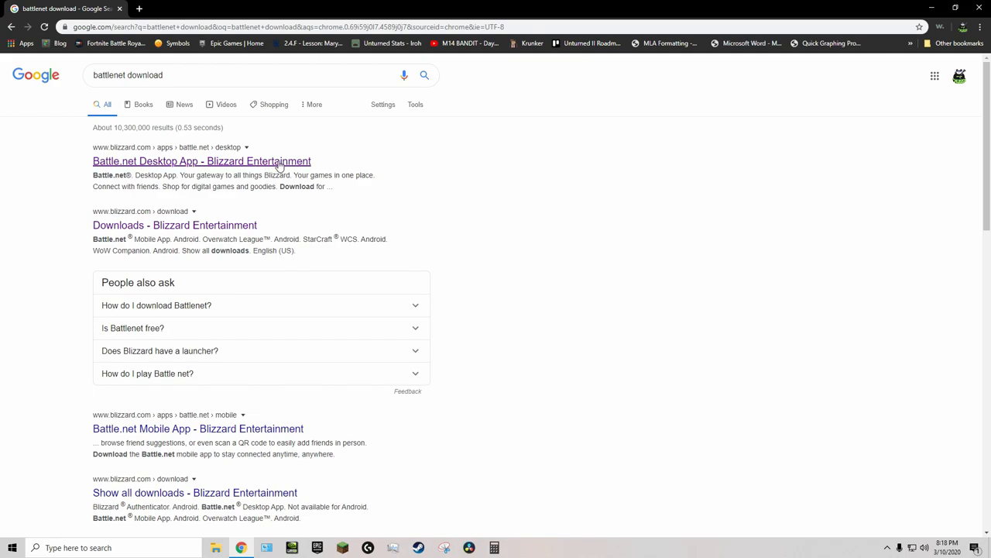
pyautogui.moveTo(166, 152)
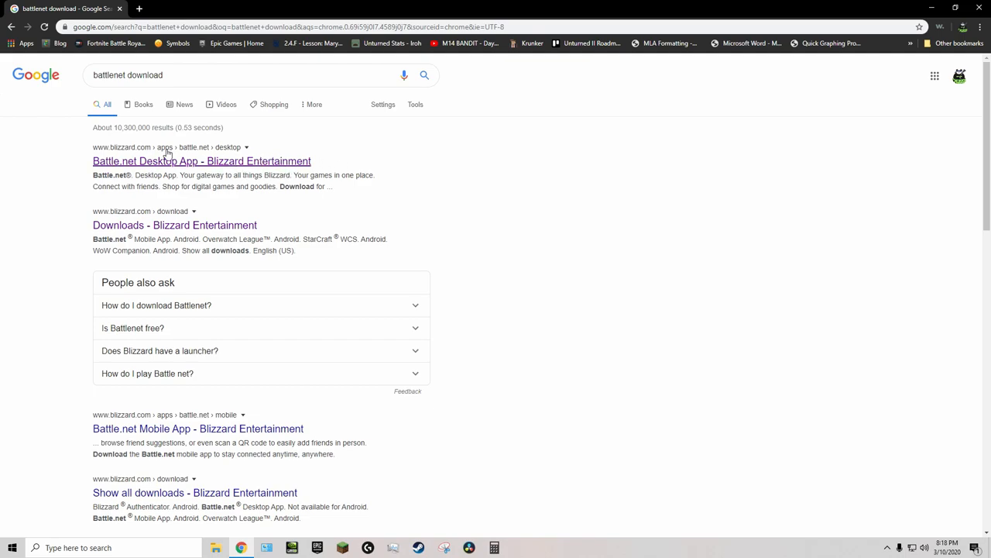
pyautogui.click(201, 160)
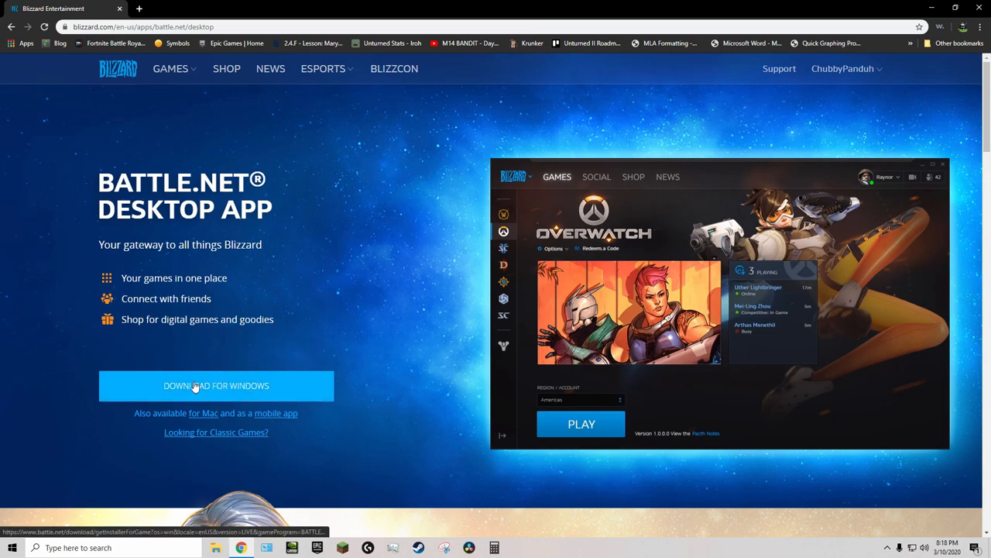
# Download and run Battle.net-Setup.exe for Windows, approve UAC, and close the error
pyautogui.click(216, 386)
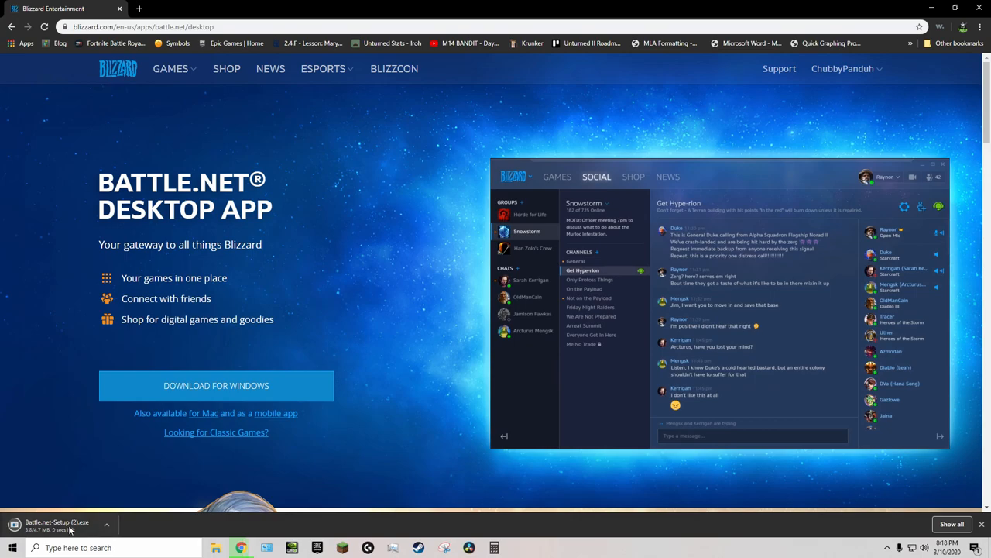
pyautogui.click(633, 177)
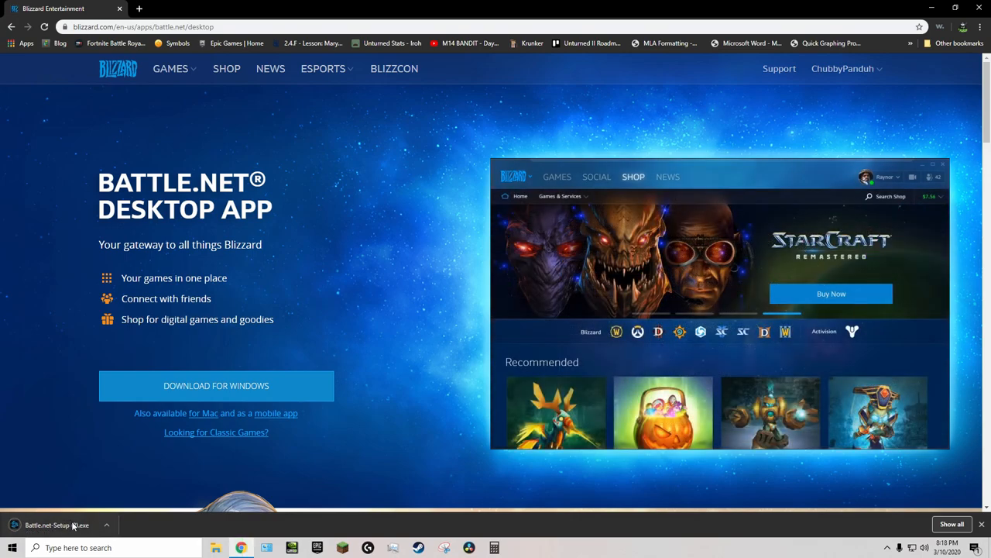
pyautogui.click(58, 525)
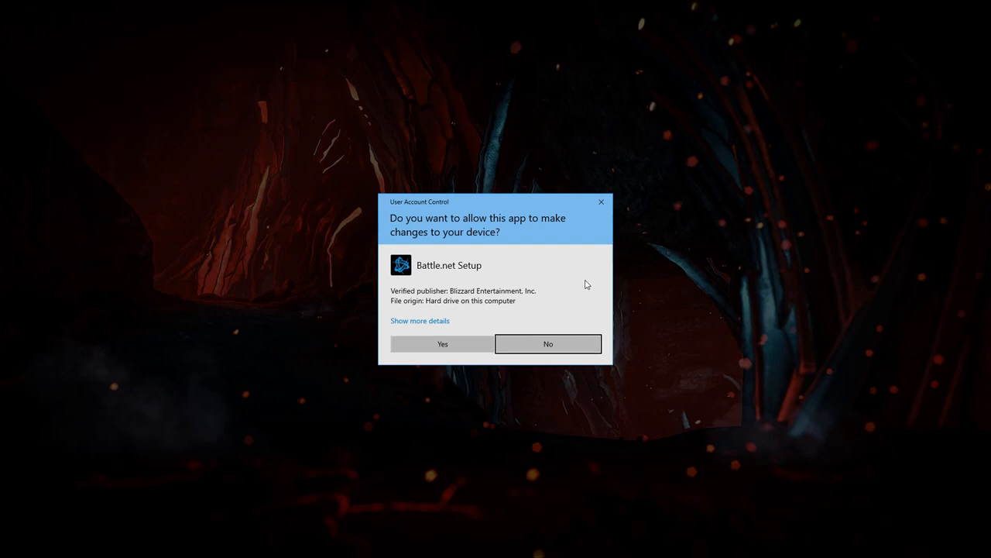
pyautogui.click(441, 343)
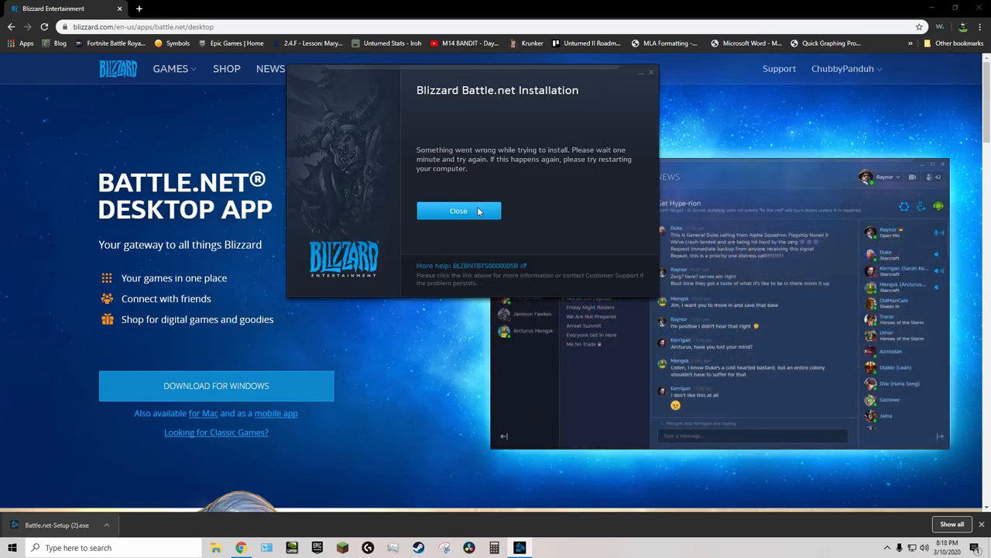
pyautogui.click(458, 211)
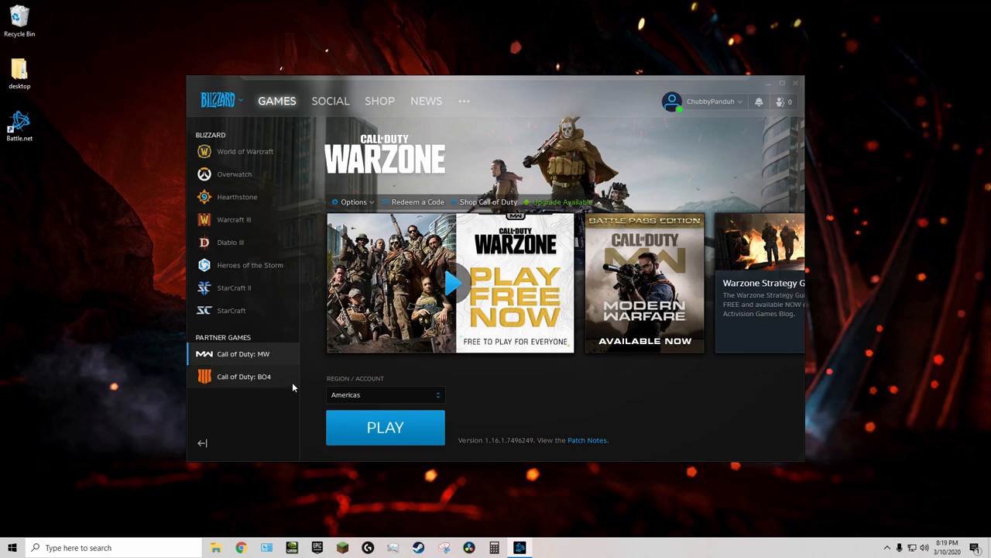
pyautogui.moveTo(345, 430)
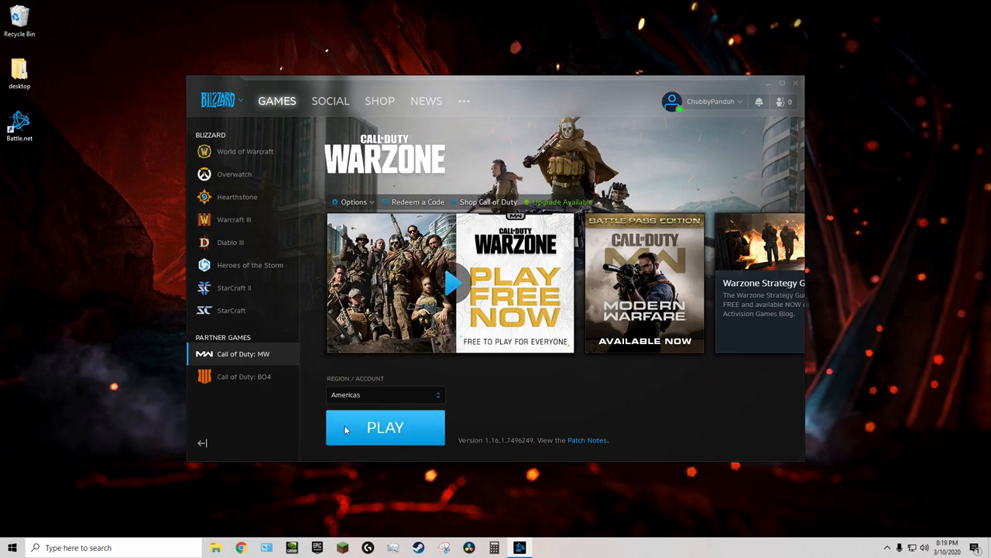
pyautogui.moveTo(392, 415)
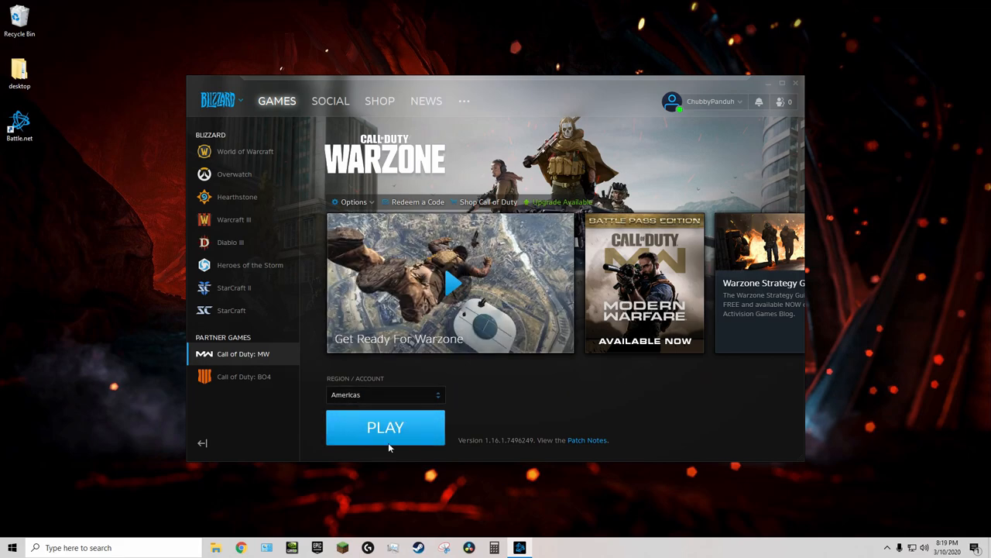
pyautogui.moveTo(283, 344)
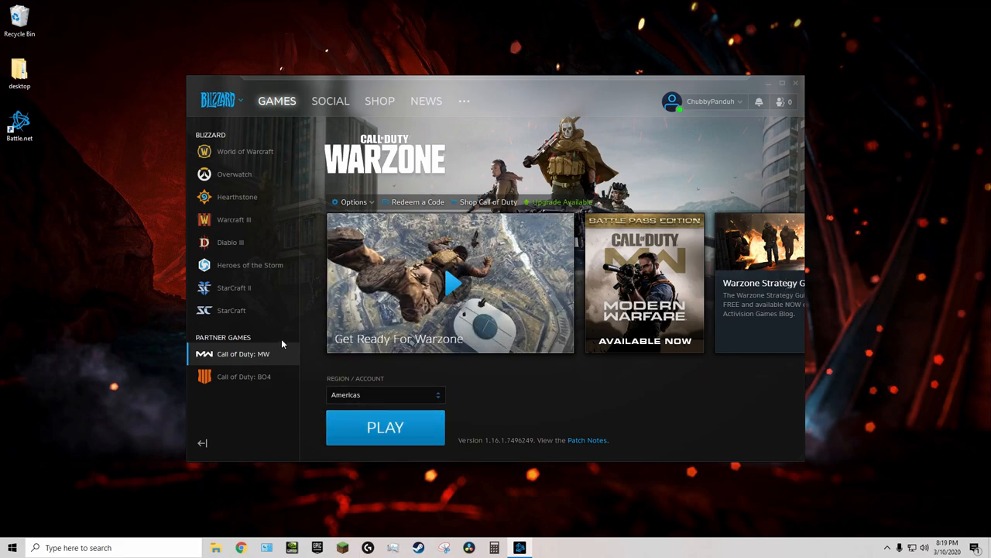
pyautogui.moveTo(549, 338)
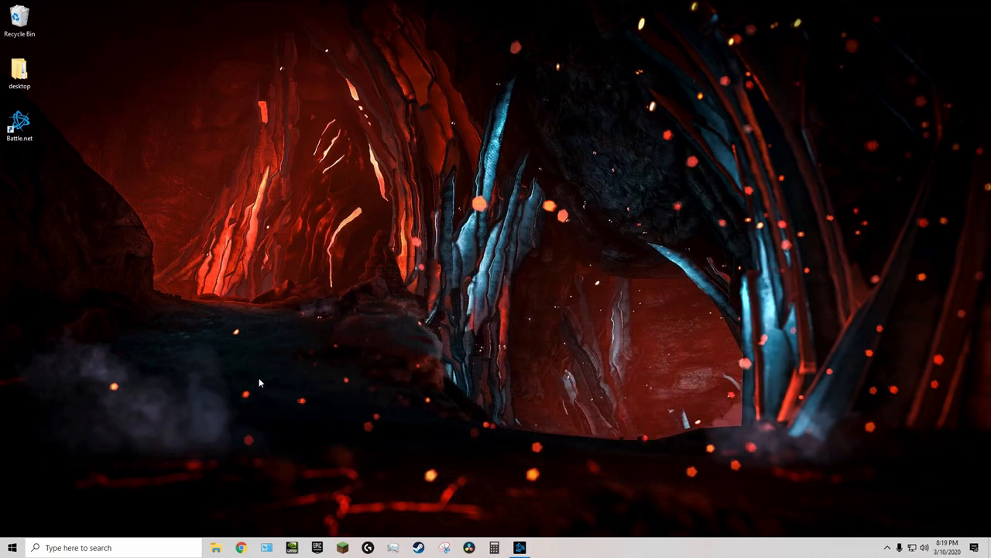
# Search for 'activision register' and open the Account Registration - Activision Account result
pyautogui.click(239, 546)
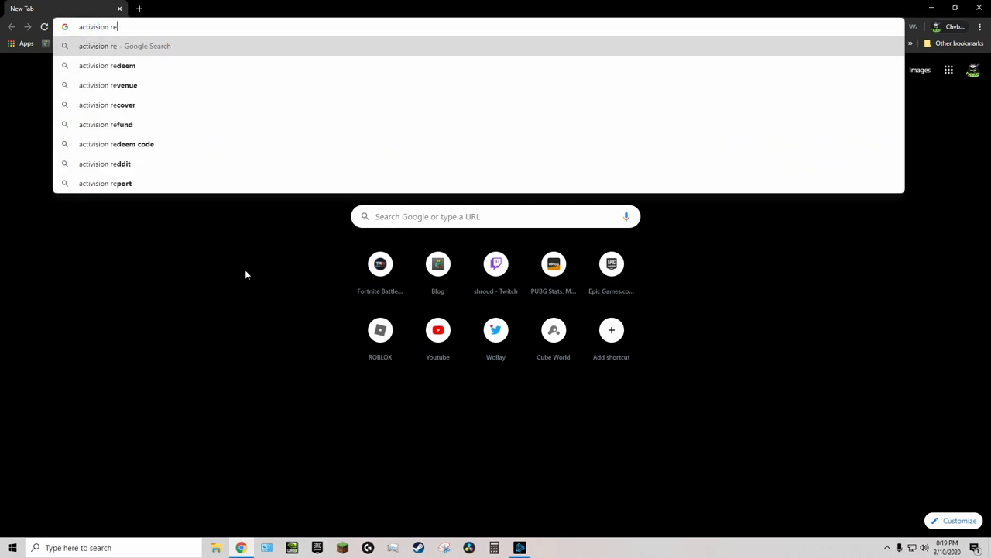
pyautogui.write('activision register')
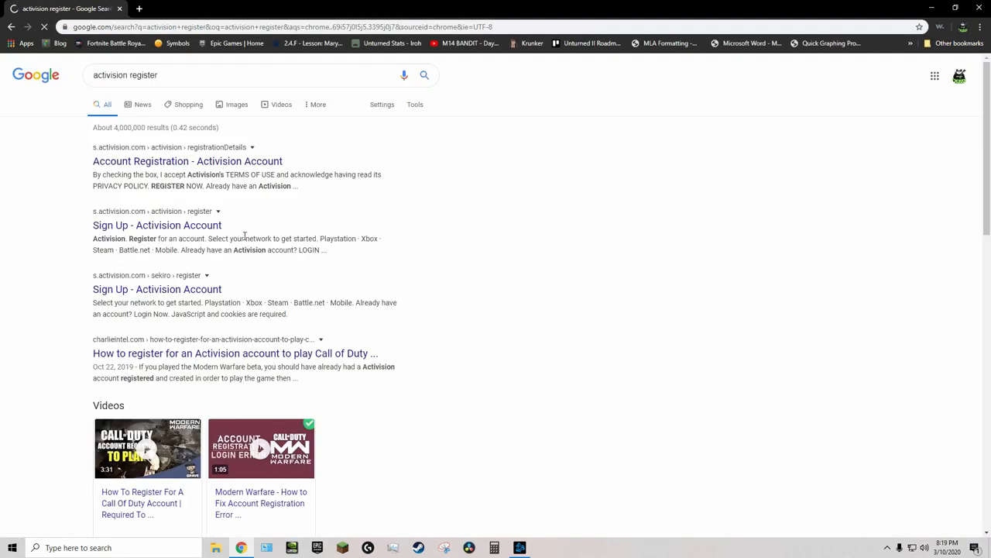
pyautogui.click(188, 161)
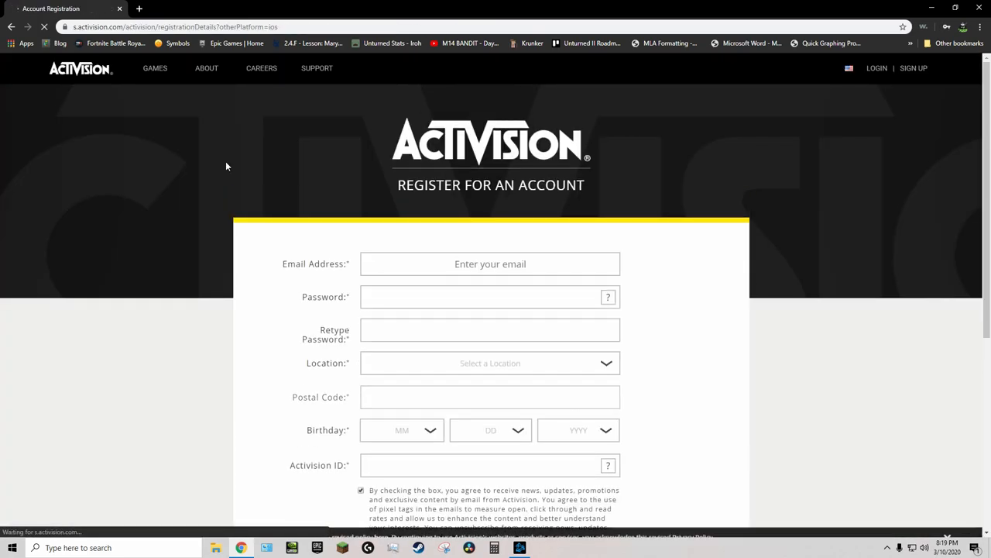
# Scroll through the empty Activision sign-up form down to Register Now and back
pyautogui.scroll(-3)
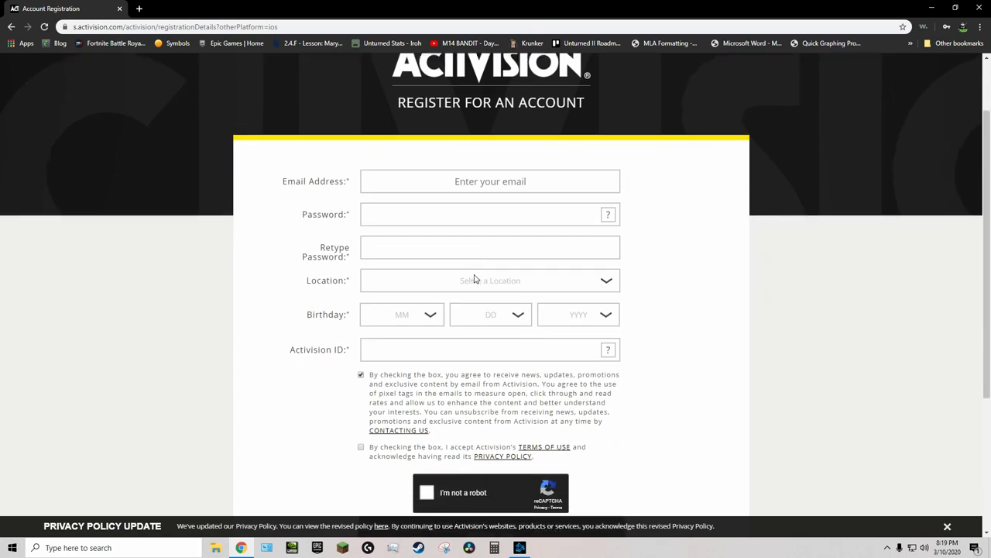
pyautogui.scroll(-3)
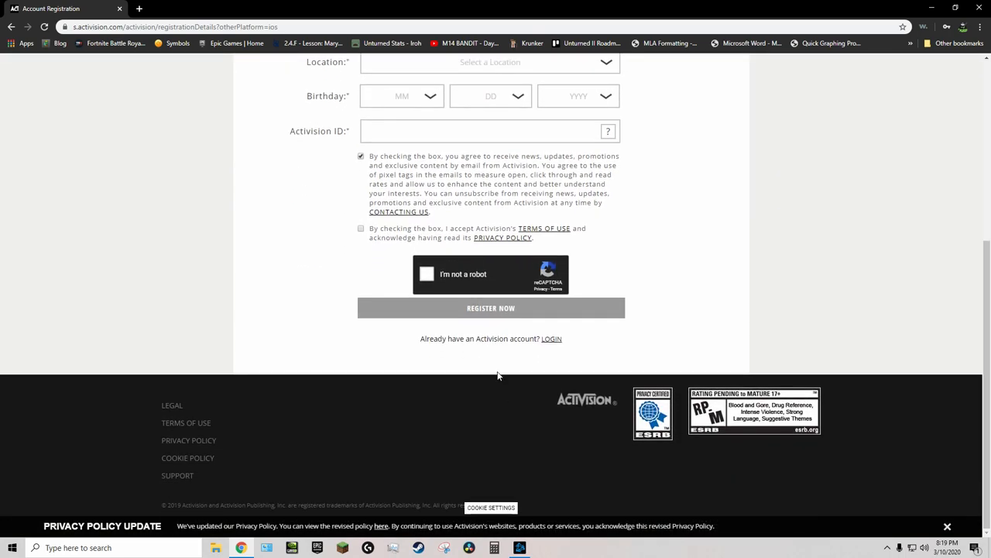
pyautogui.scroll(3)
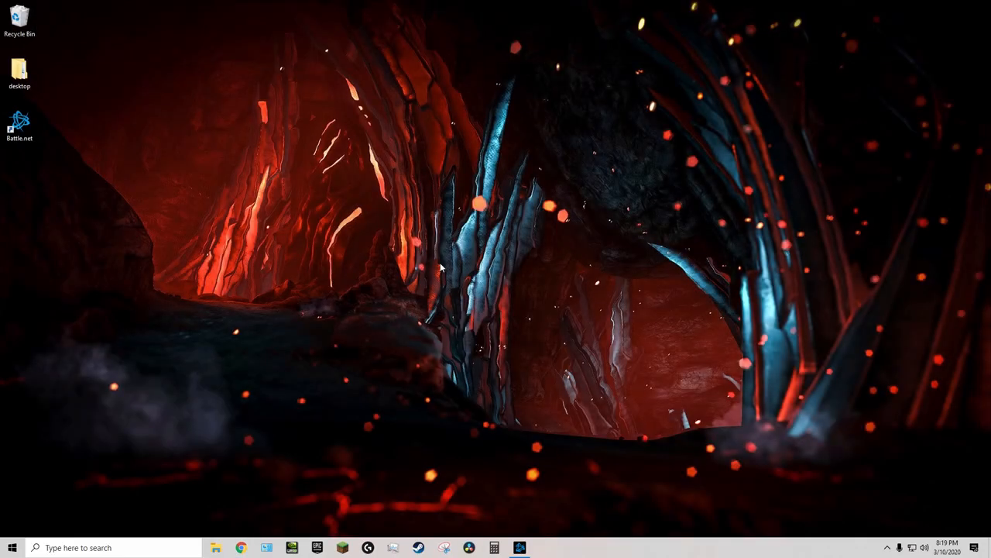
# Restore Battle.net and press Play on the Call of Duty: MW page
pyautogui.click(518, 545)
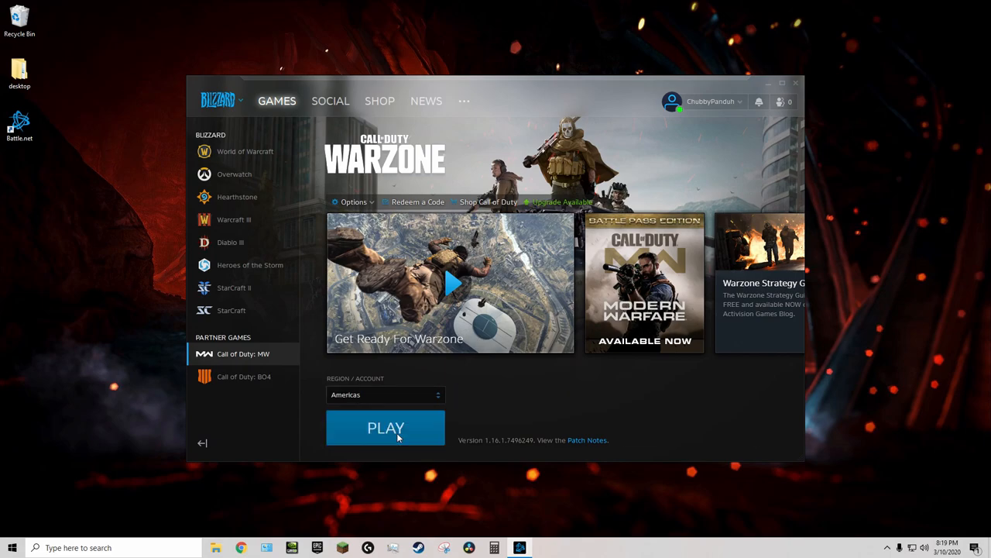
pyautogui.click(385, 427)
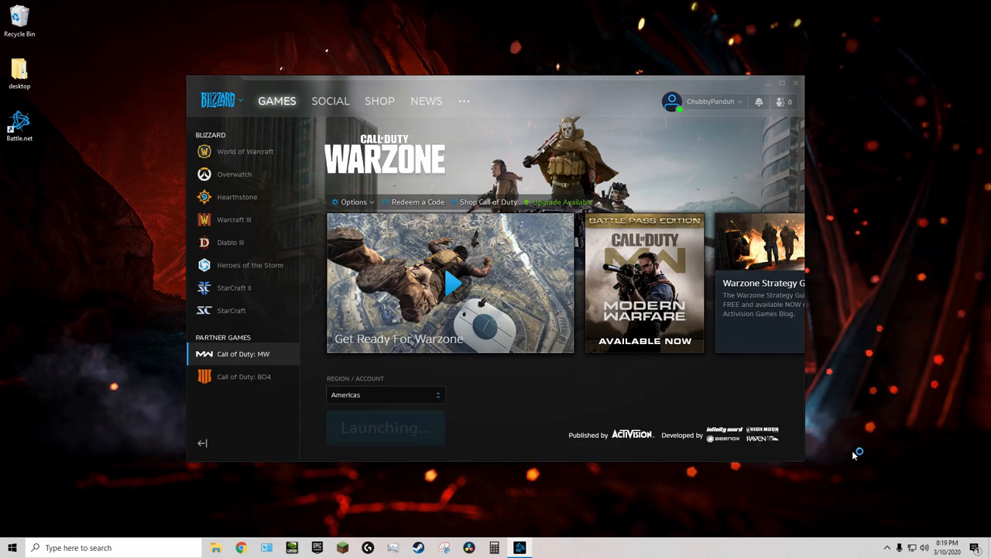
pyautogui.moveTo(599, 464)
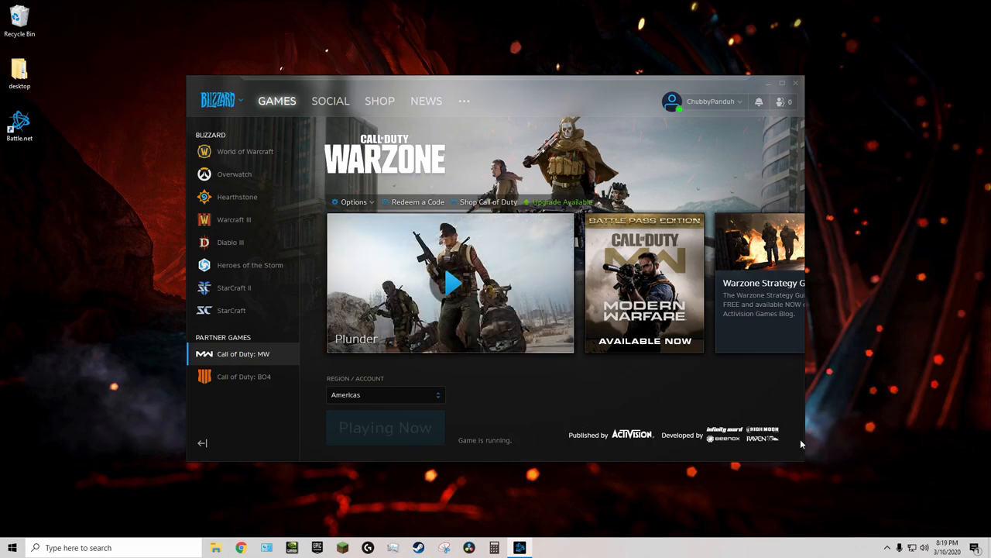
pyautogui.moveTo(700, 405)
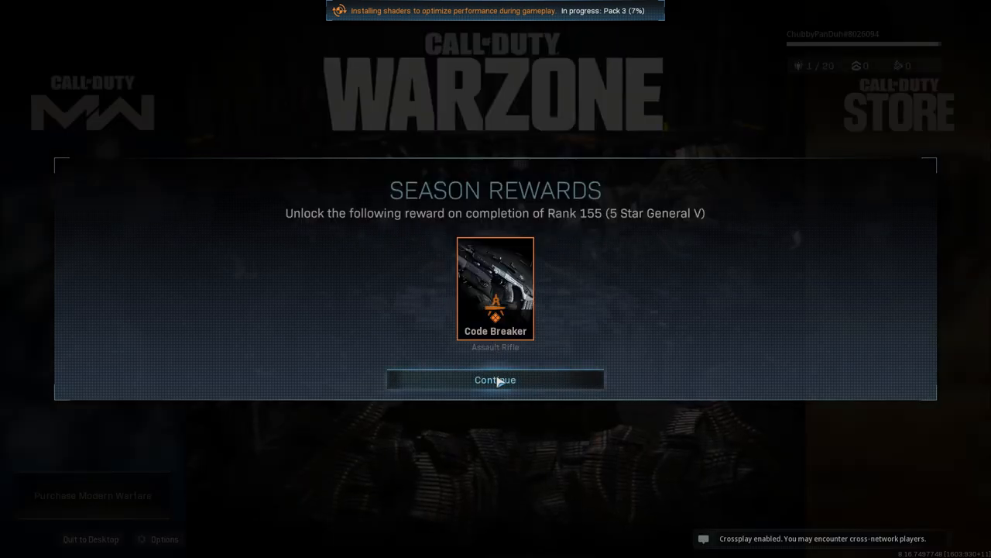
# Click Continue on the Season Rewards panel once the game loads
pyautogui.click(495, 380)
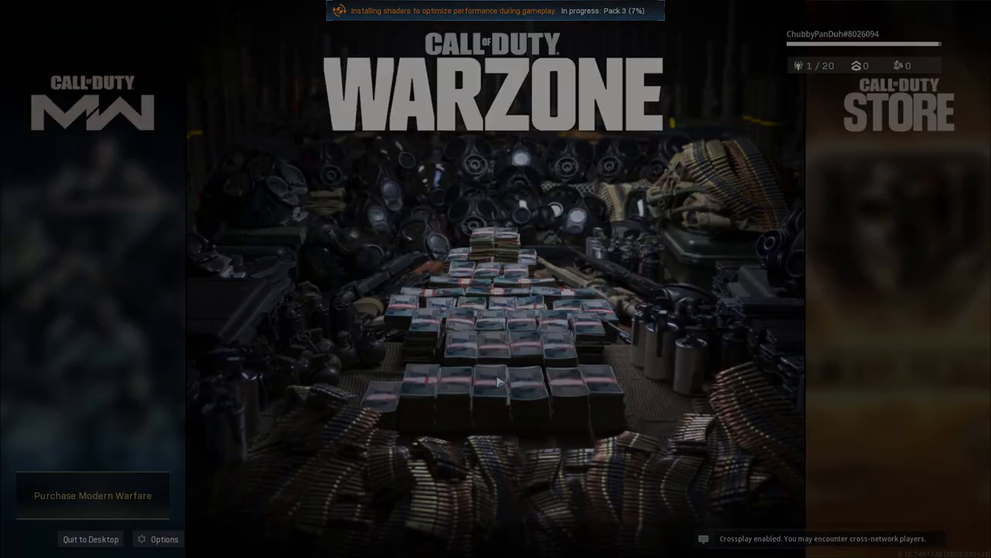